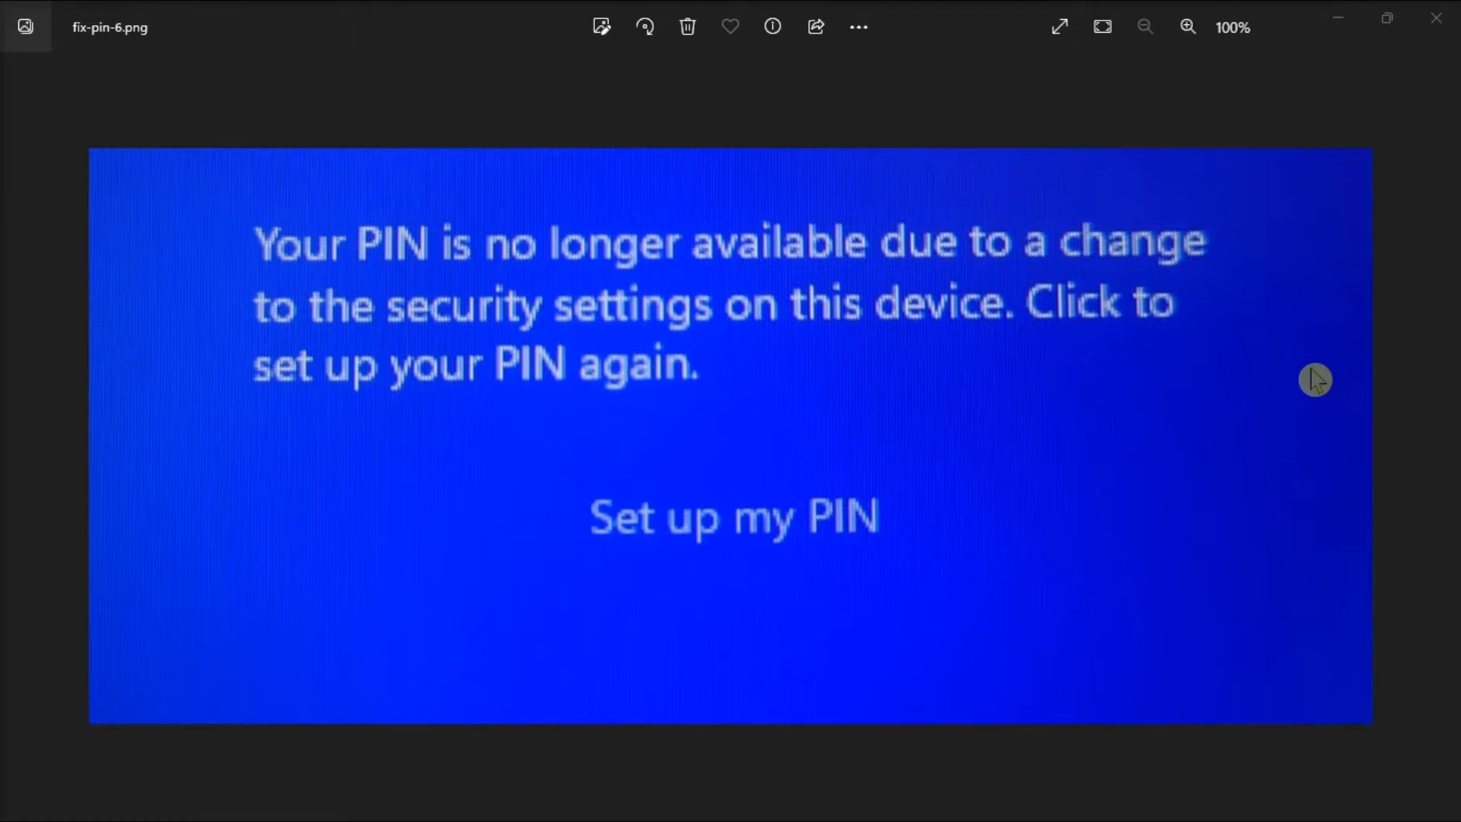
{"action": "mouse_move", "coordinate": [1047, 251]}
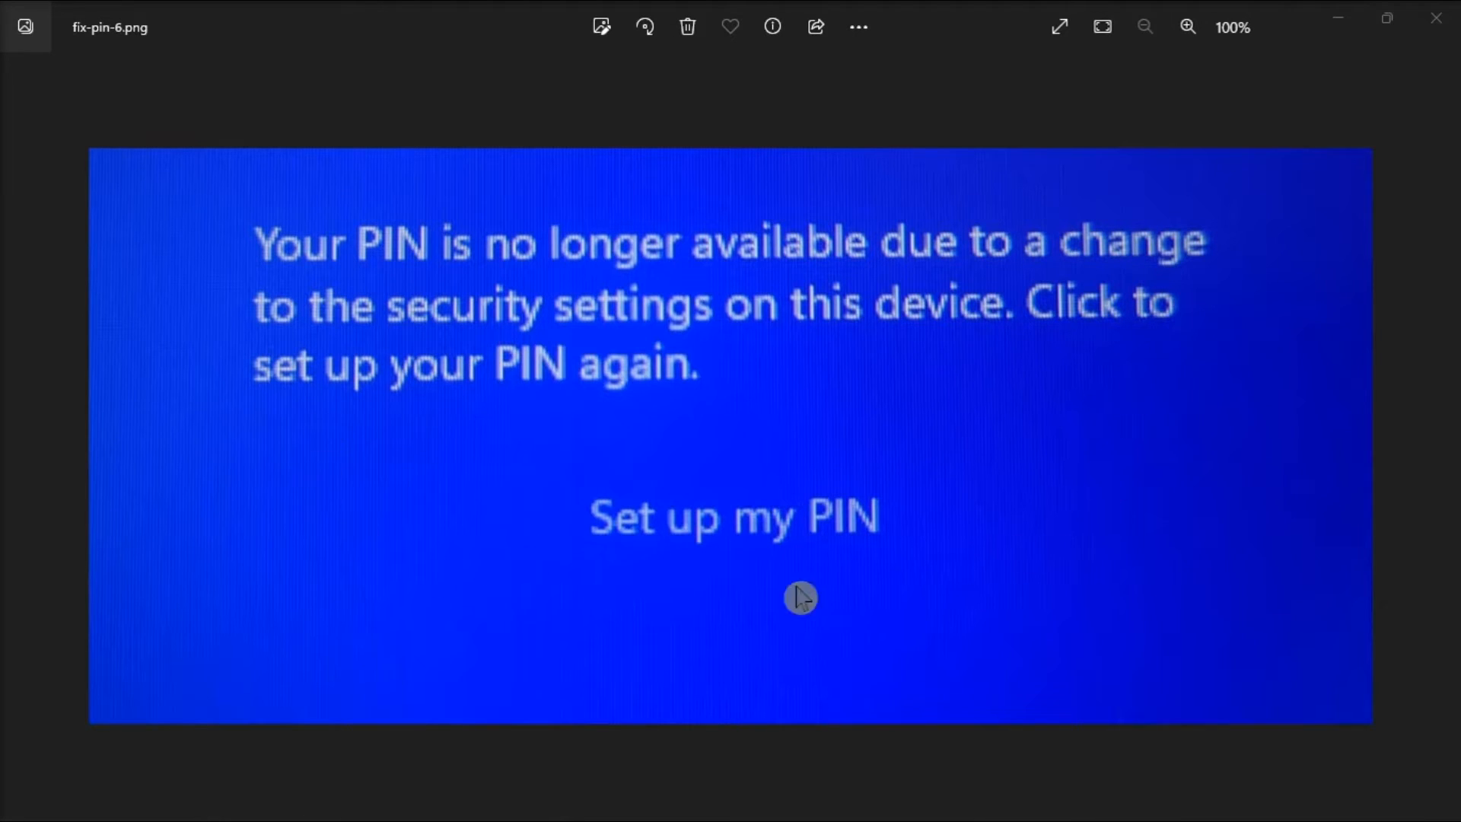
{"action": "mouse_move", "coordinate": [1223, 344]}
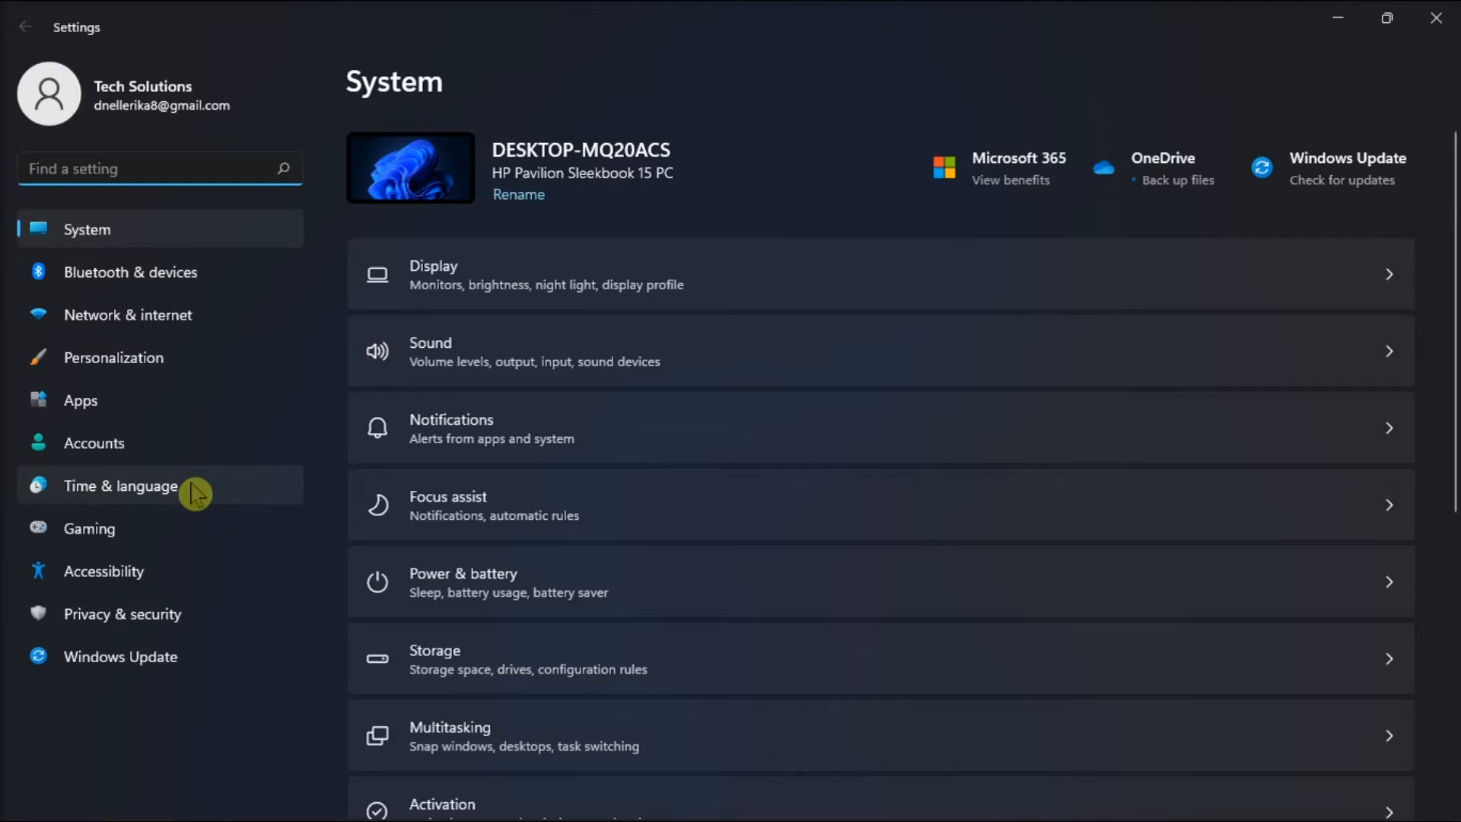
- Start the forgotten-PIN reset under Accounts > Sign-in options > PIN (Windows Hello)
{"action": "left_click", "coordinate": [95, 443]}
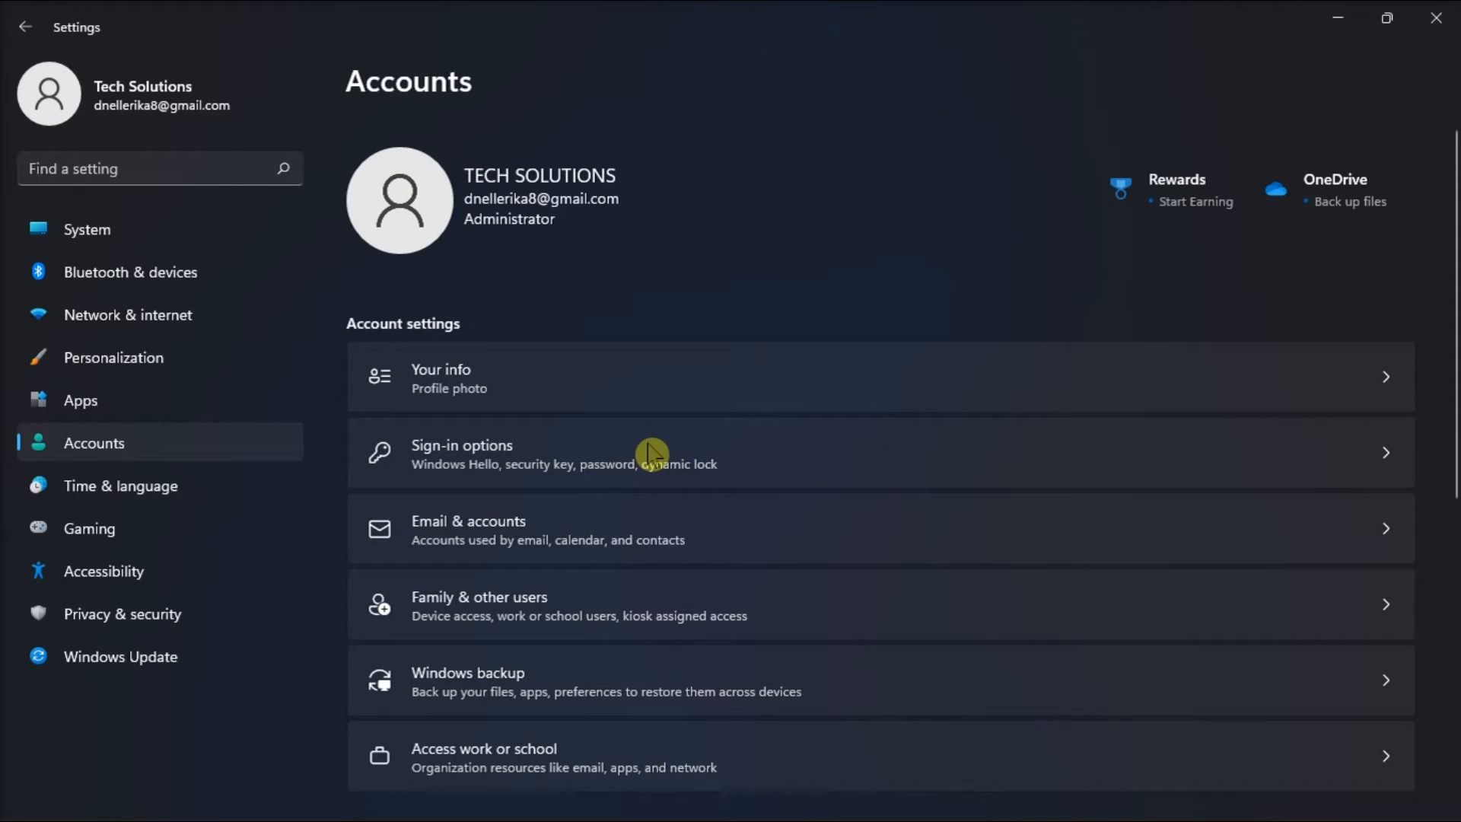
{"action": "left_click", "coordinate": [649, 454]}
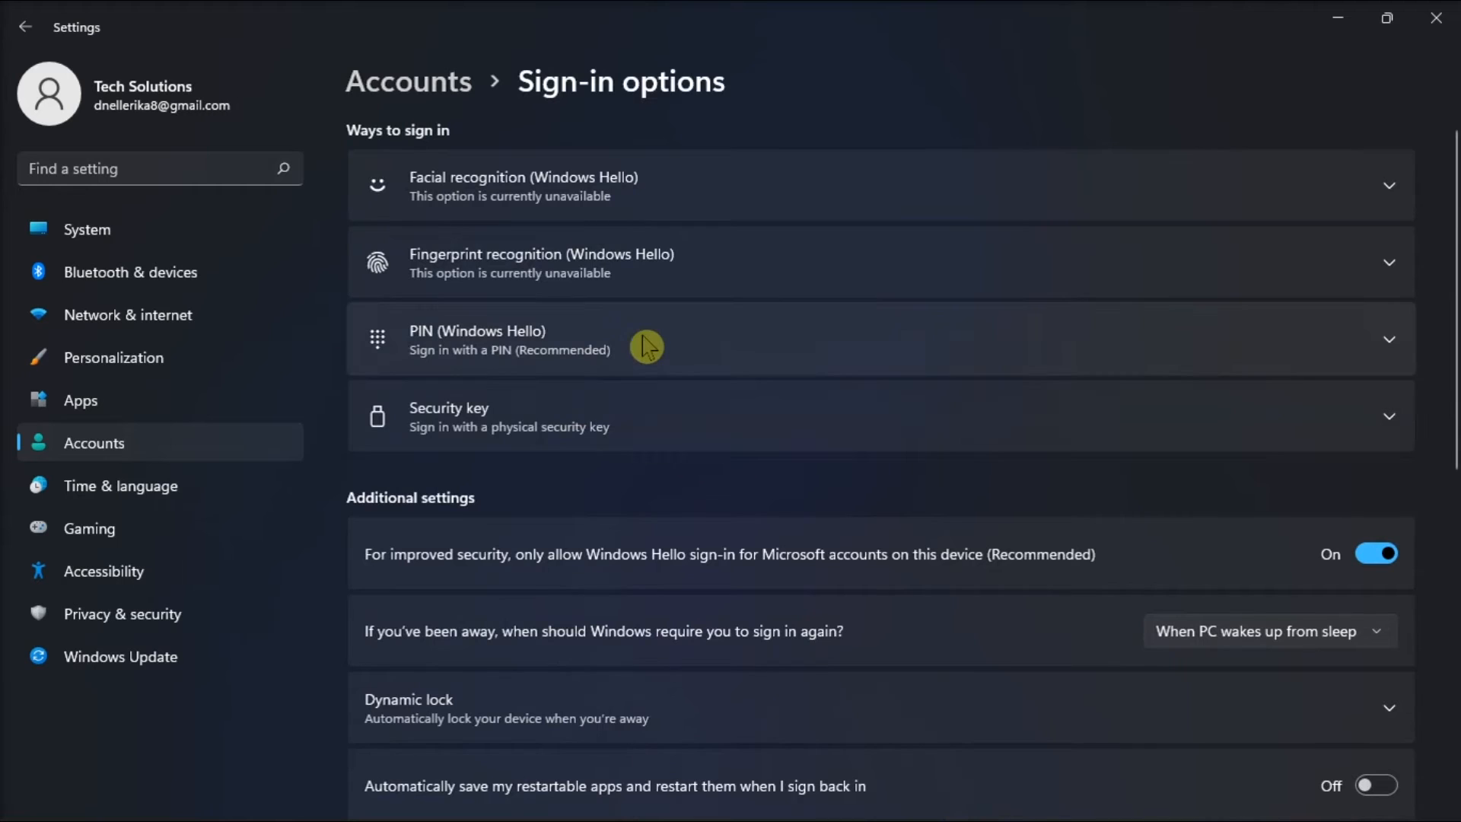
{"action": "left_click", "coordinate": [646, 341]}
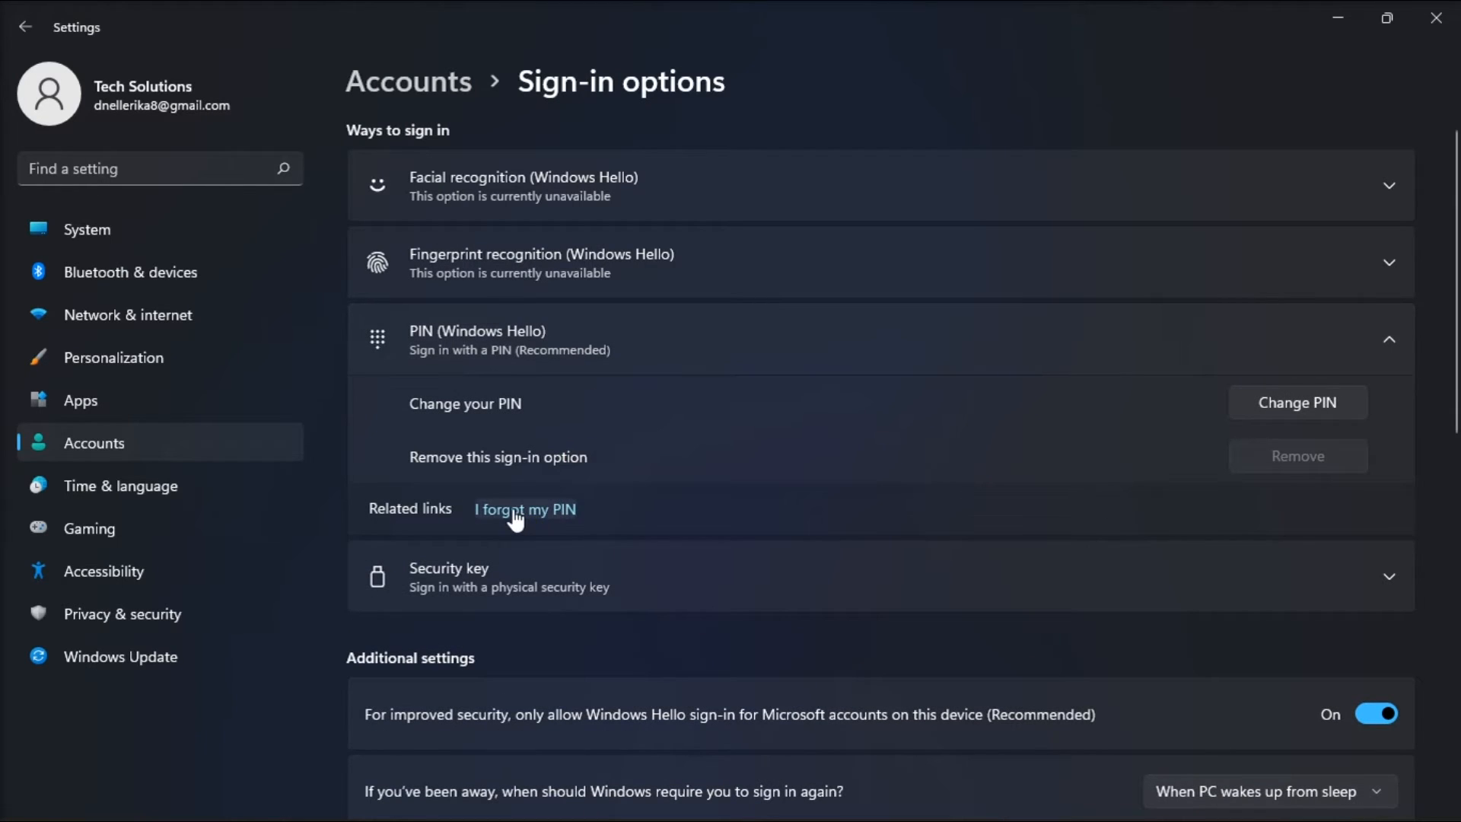
{"action": "left_click", "coordinate": [525, 508]}
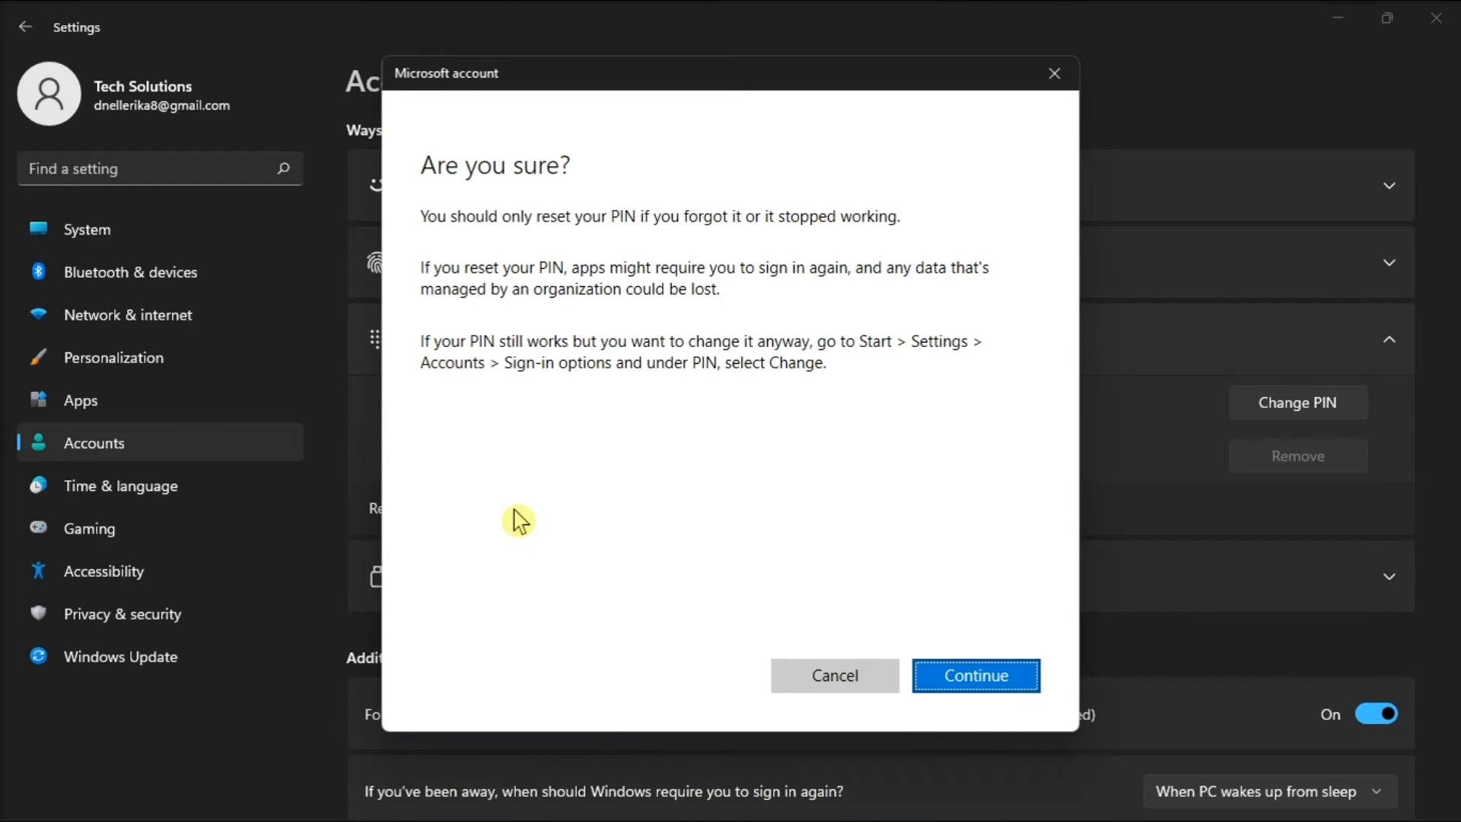
{"action": "mouse_move", "coordinate": [999, 712]}
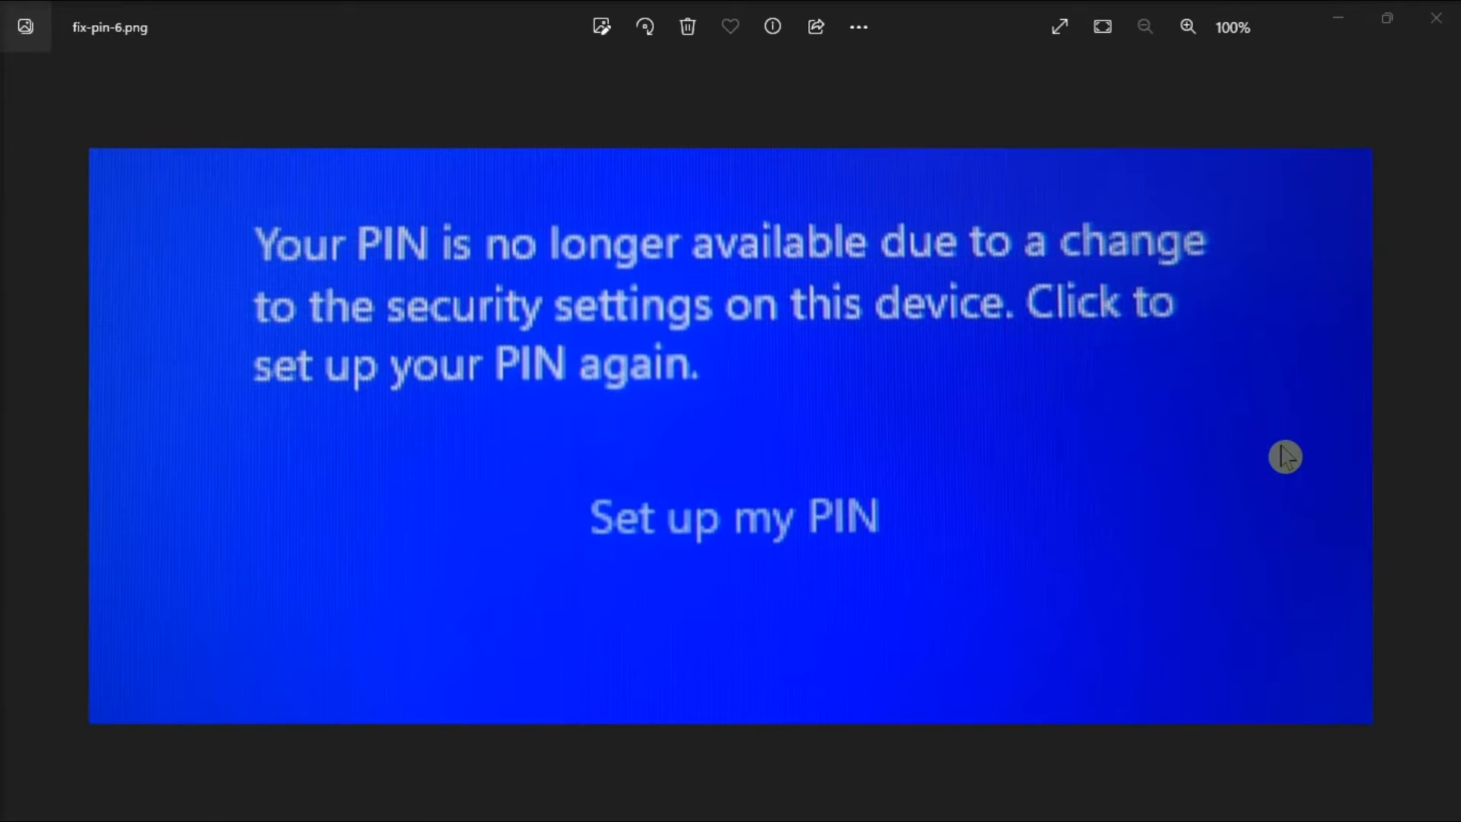
{"action": "mouse_move", "coordinate": [565, 813]}
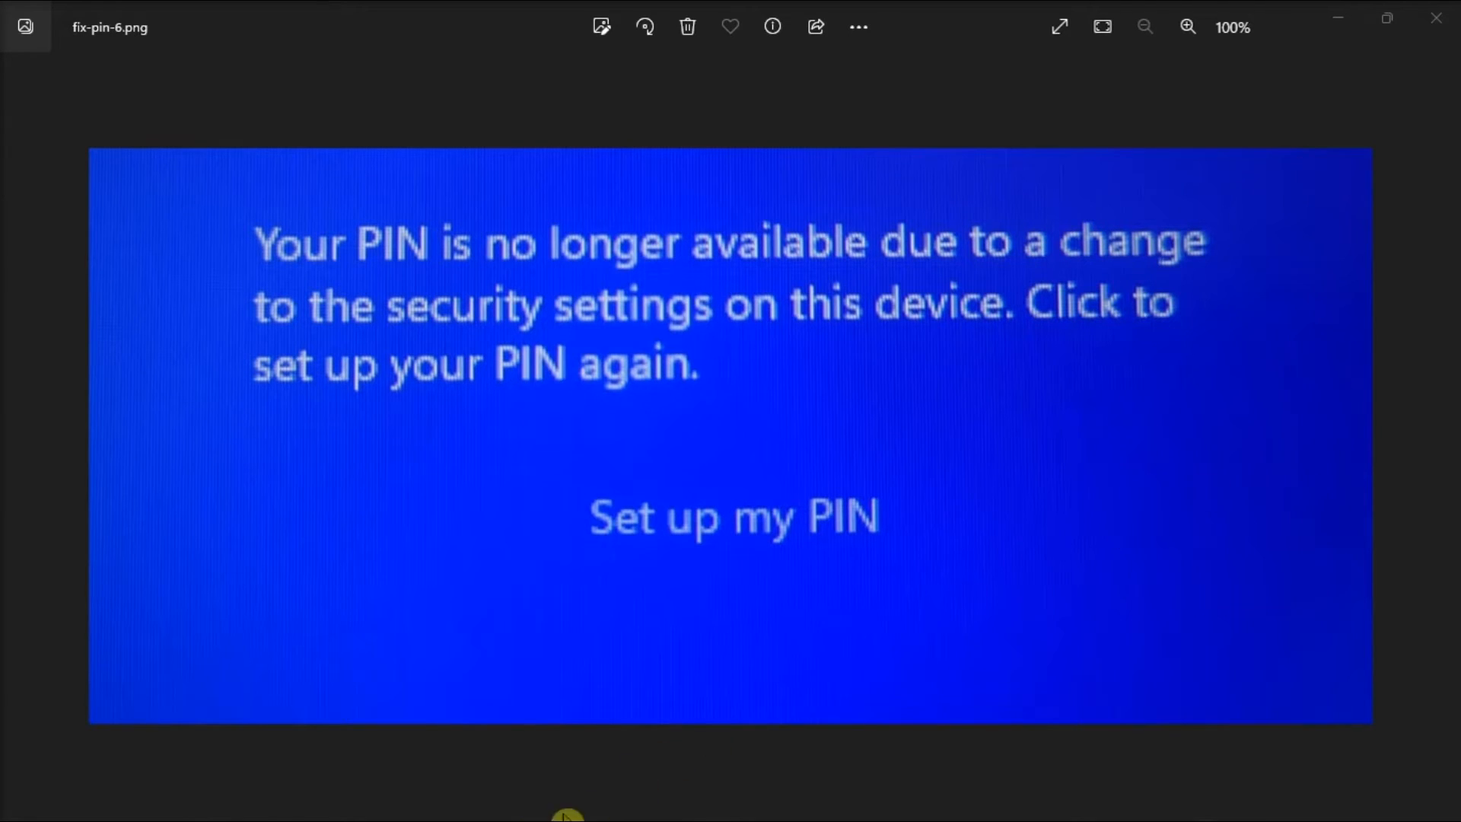
- Bring up the Start menu from the Photos window showing fix-pin-6.png
{"action": "left_click", "coordinate": [508, 817]}
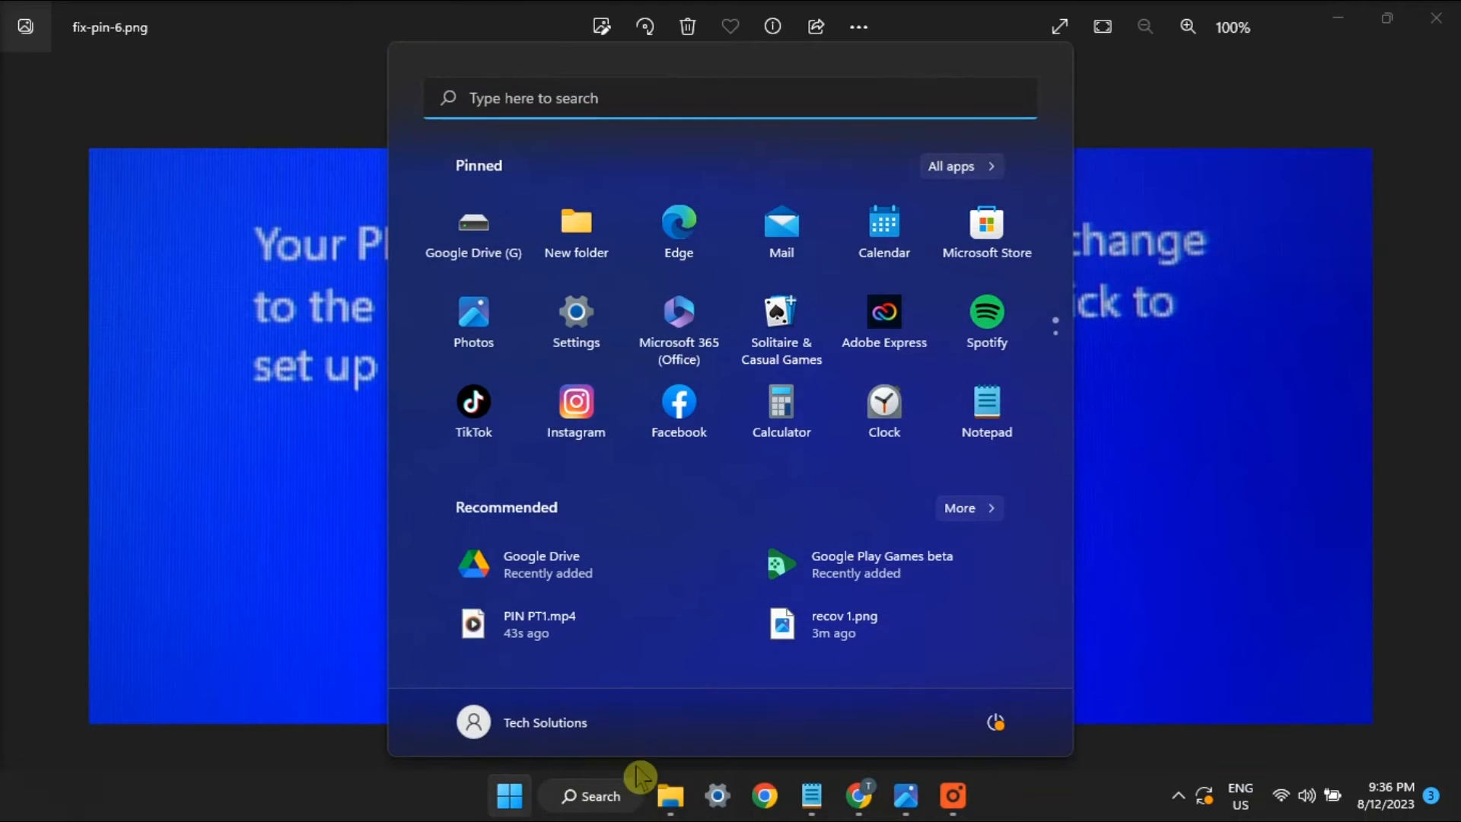
{"action": "left_click", "coordinate": [995, 721]}
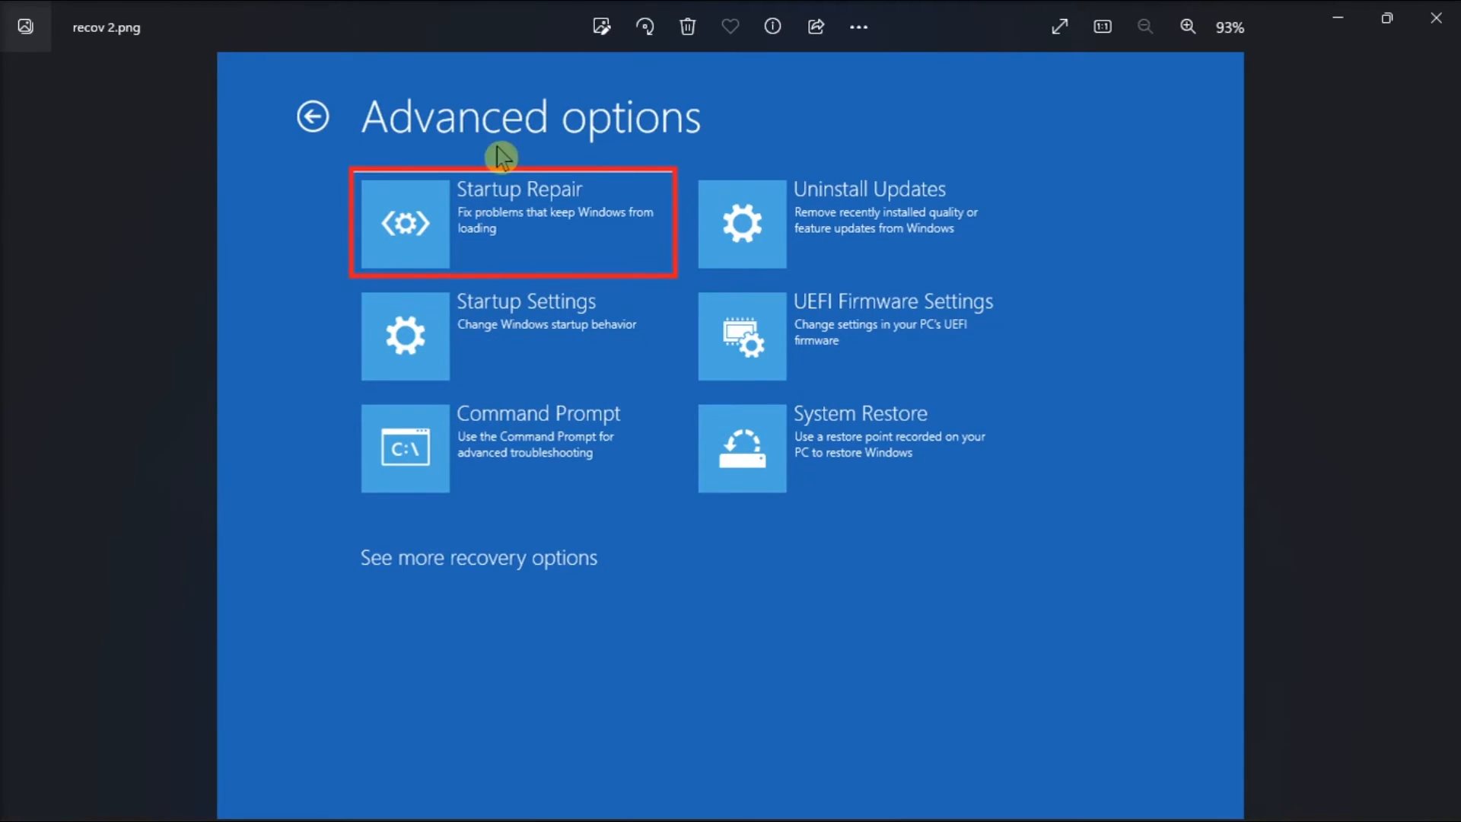
{"action": "mouse_move", "coordinate": [667, 245]}
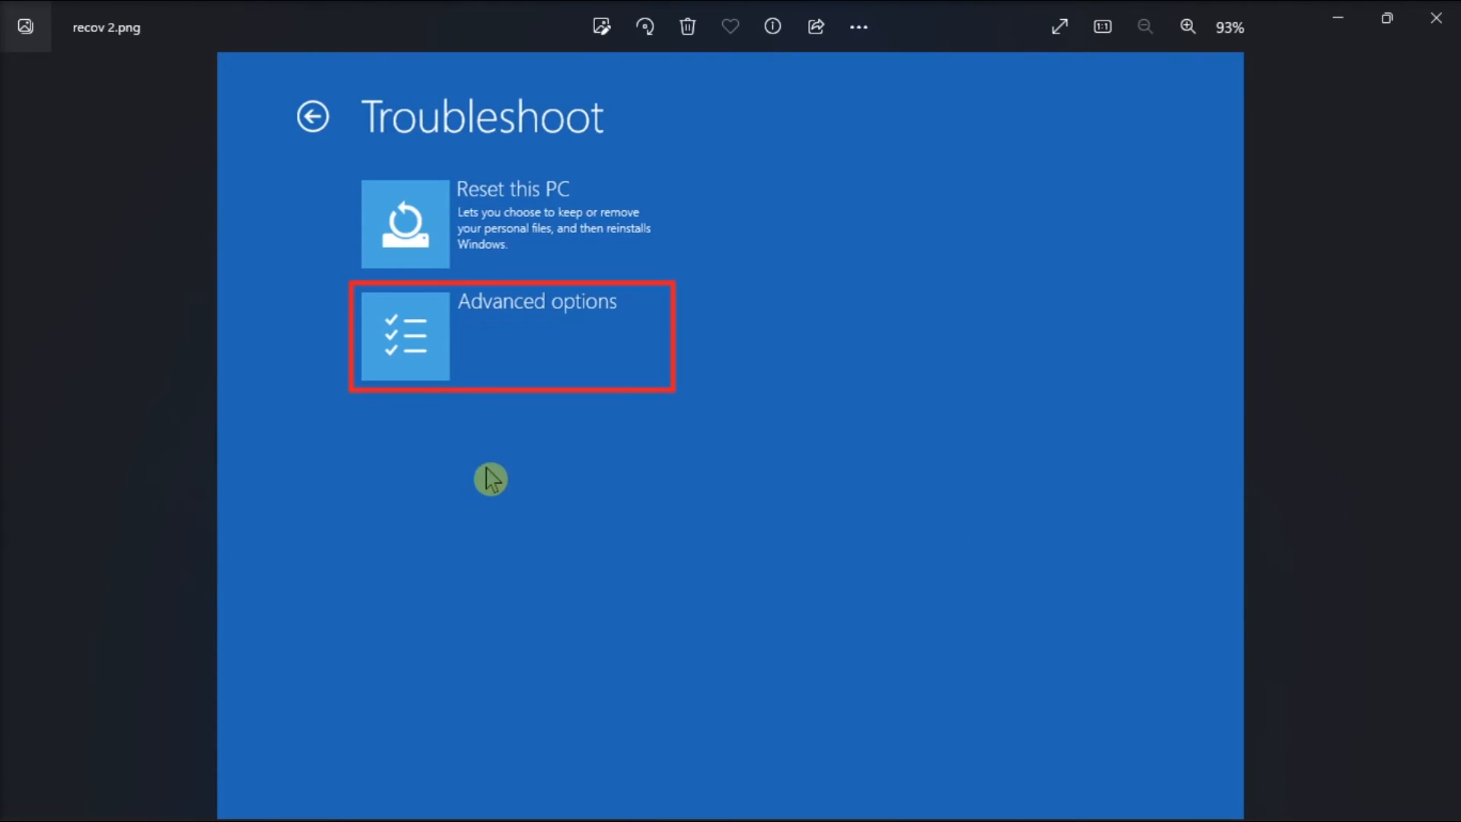
{"action": "mouse_move", "coordinate": [636, 381]}
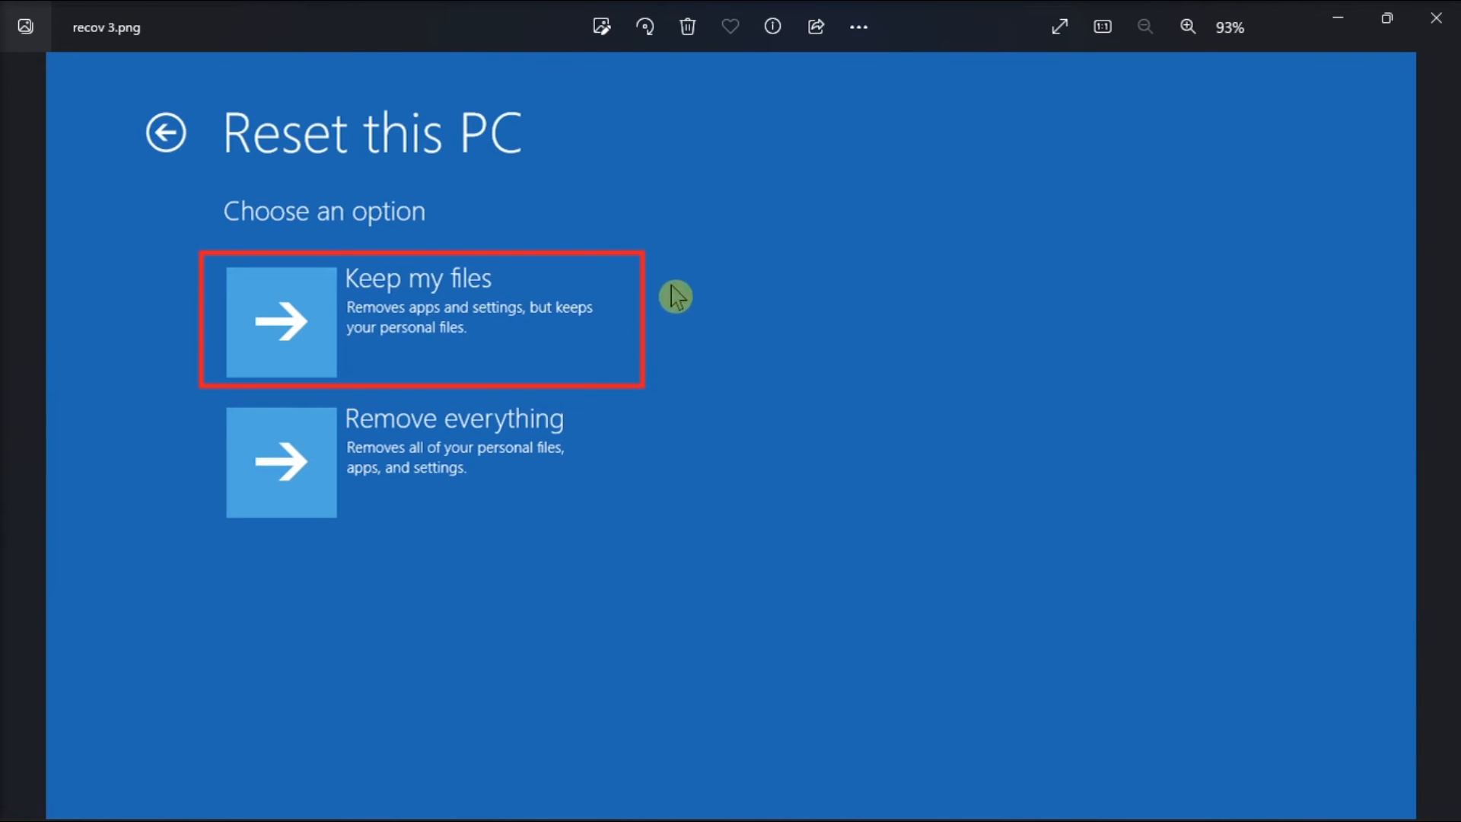
{"action": "mouse_move", "coordinate": [1294, 399]}
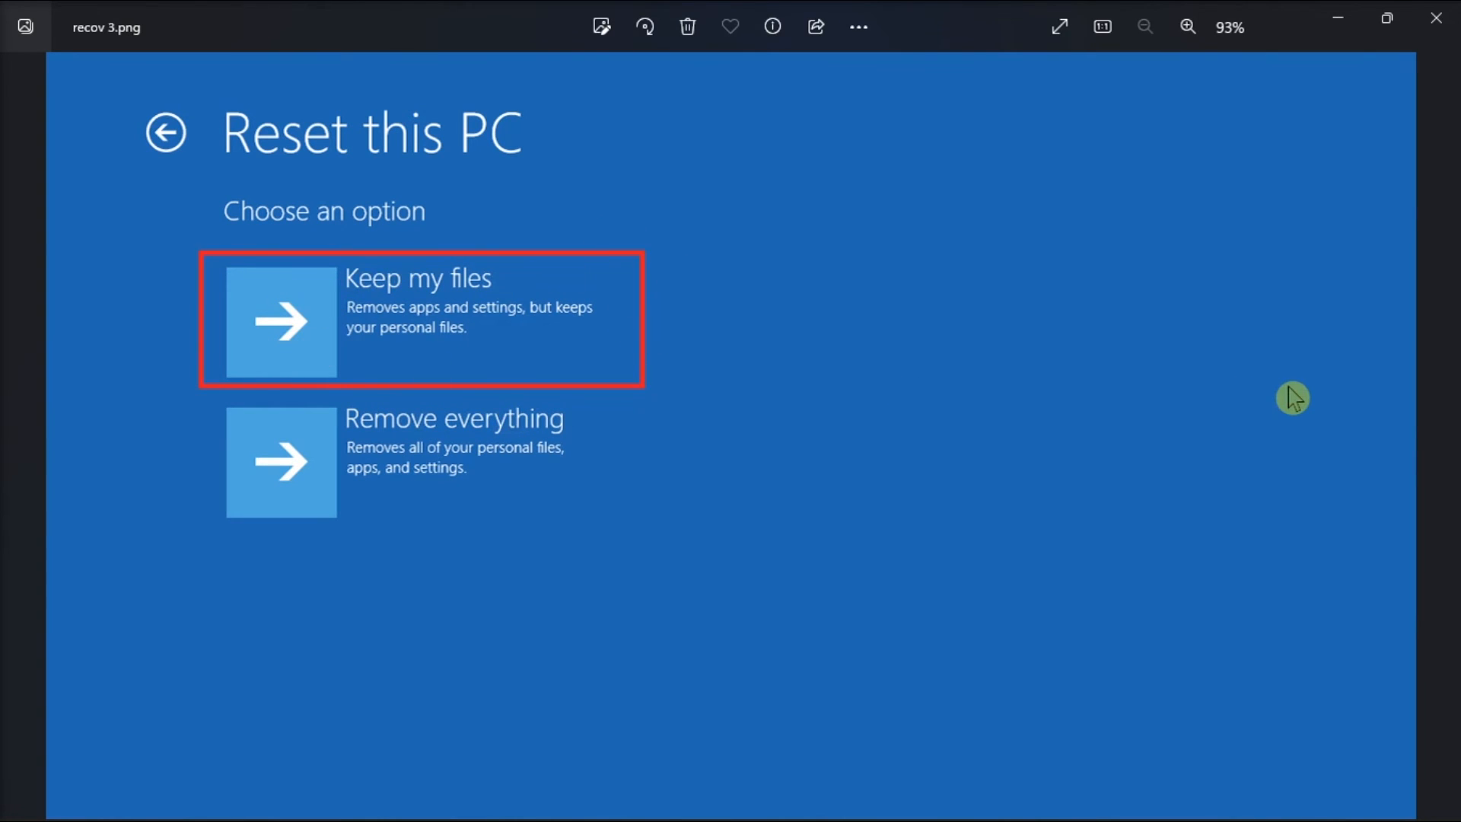